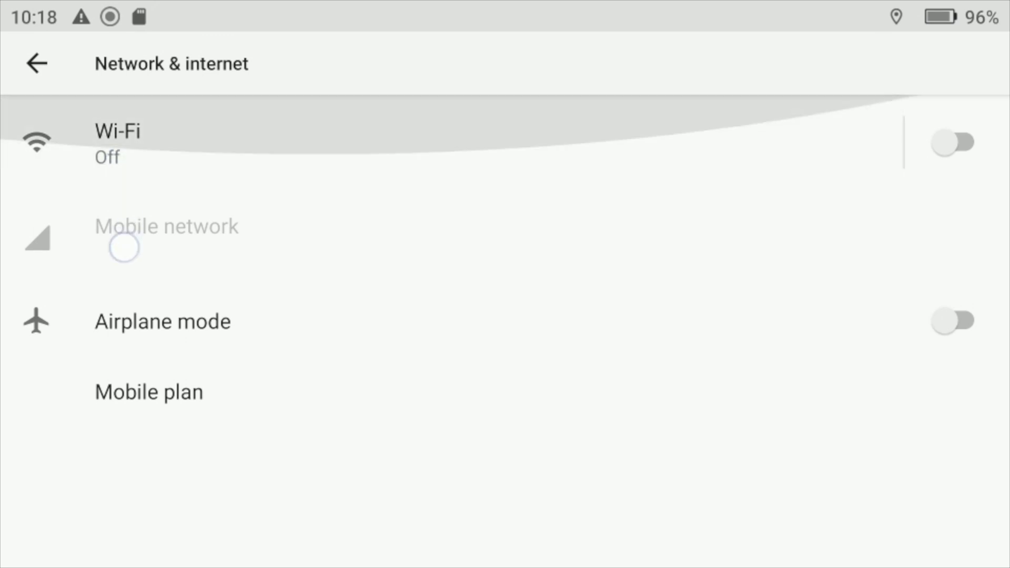
# - Switch the Wi-Fi toggle on from the Network & internet screen
pyautogui.click(960, 142)
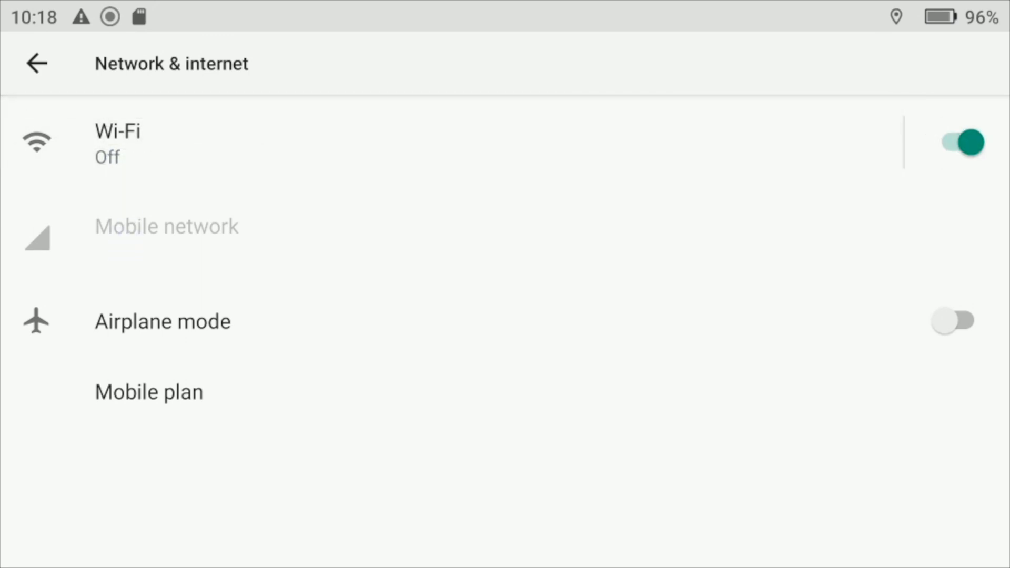
# - Enter the Wi-Fi page and scroll through the list of nearby networks
pyautogui.click(959, 142)
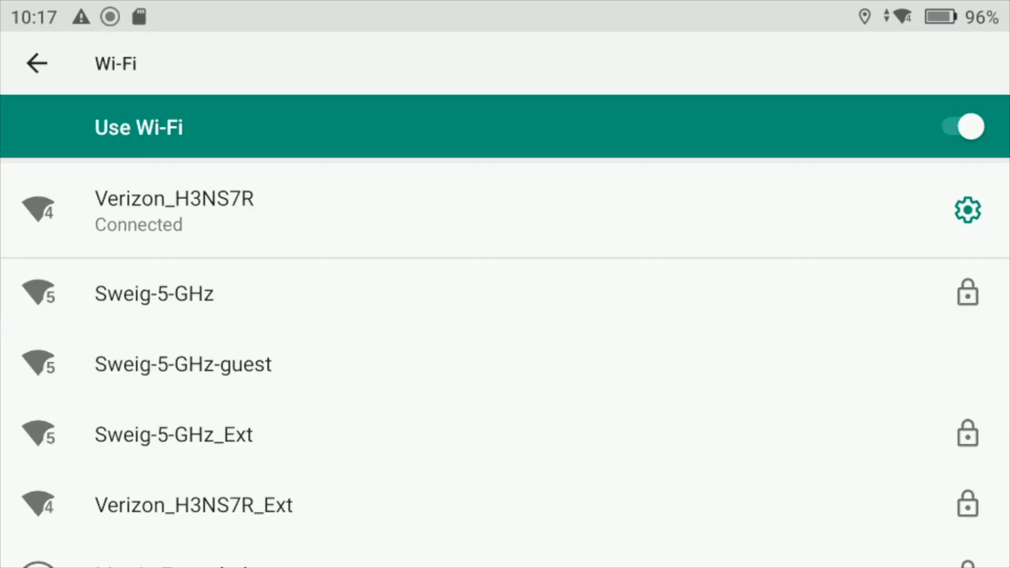
pyautogui.scroll(-3)
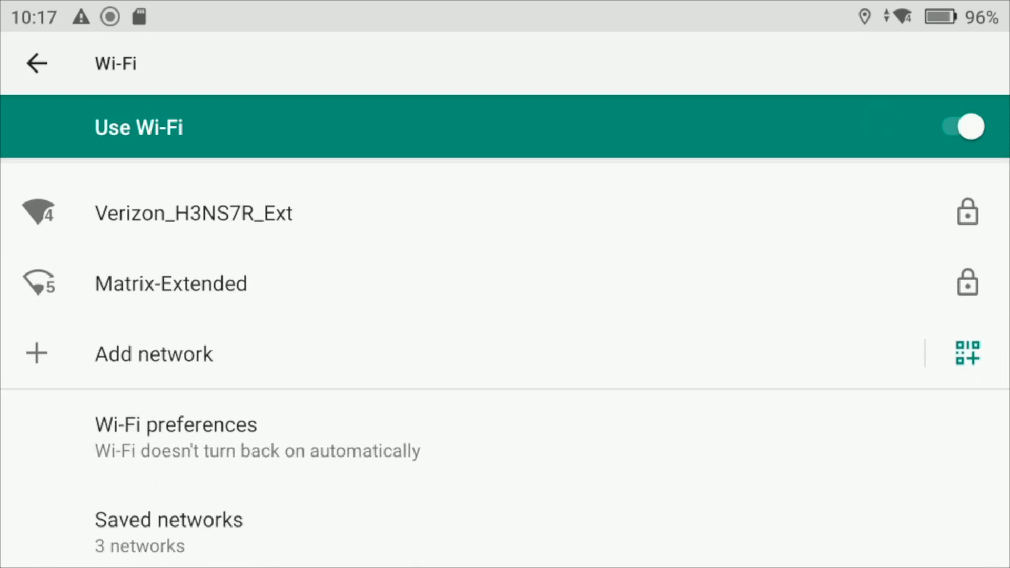
pyautogui.click(154, 353)
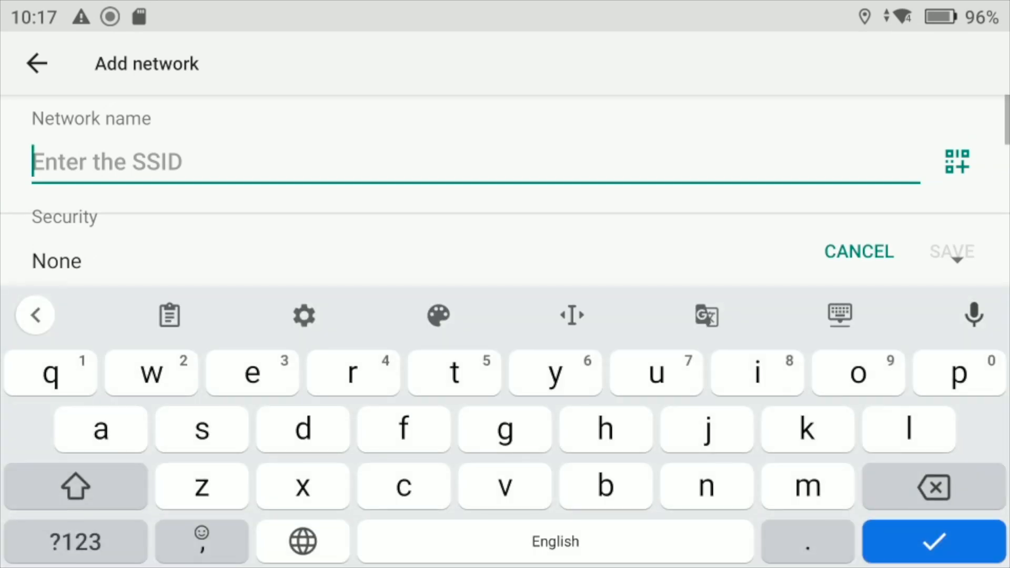
pyautogui.click(36, 64)
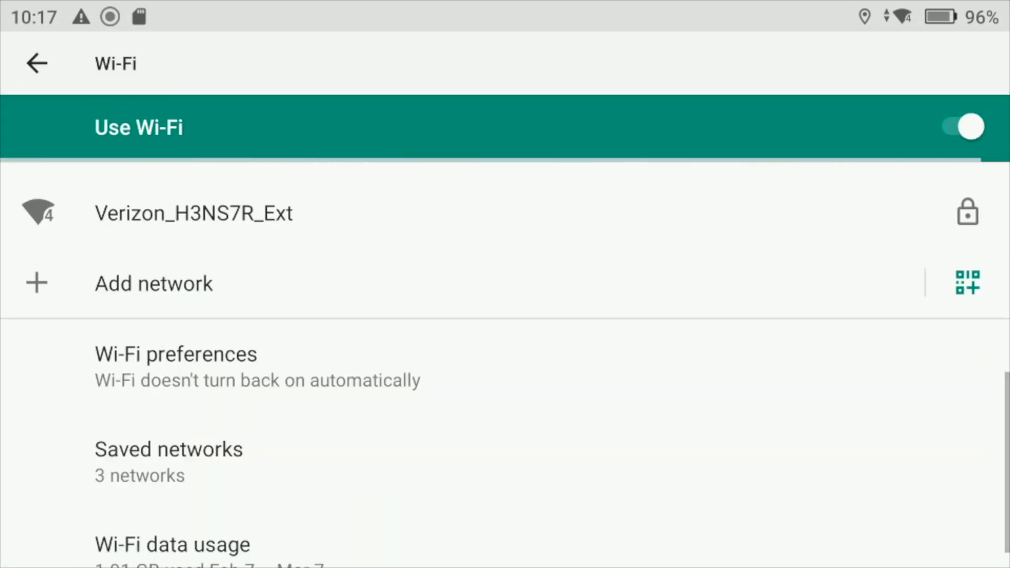
pyautogui.click(193, 212)
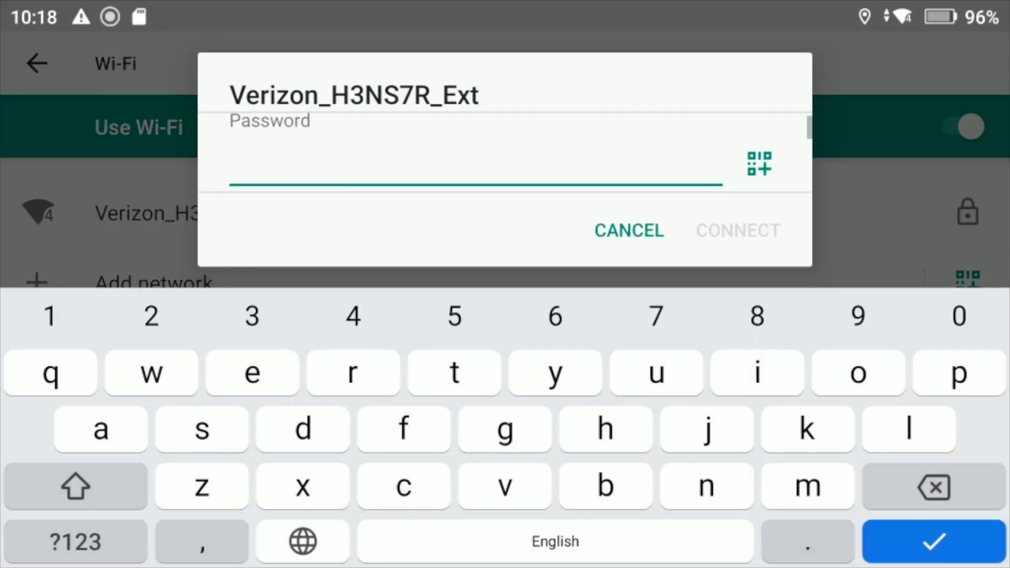
pyautogui.click(627, 231)
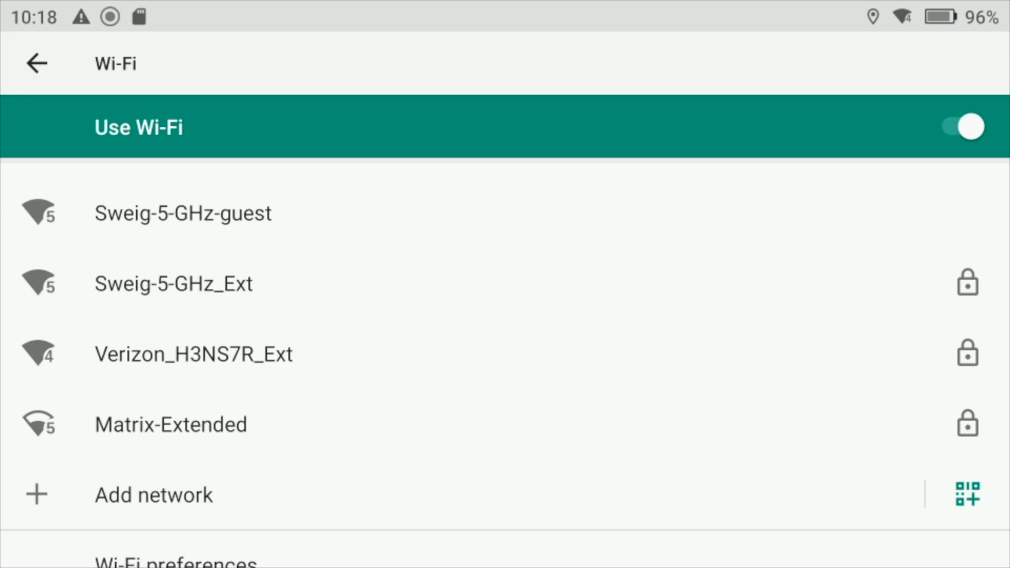
pyautogui.click(146, 354)
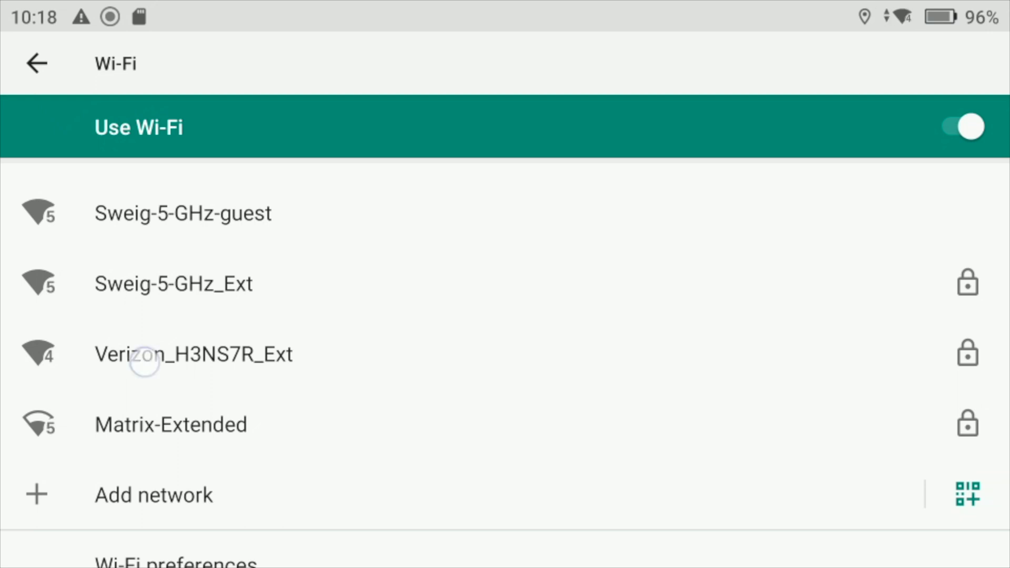
pyautogui.click(193, 354)
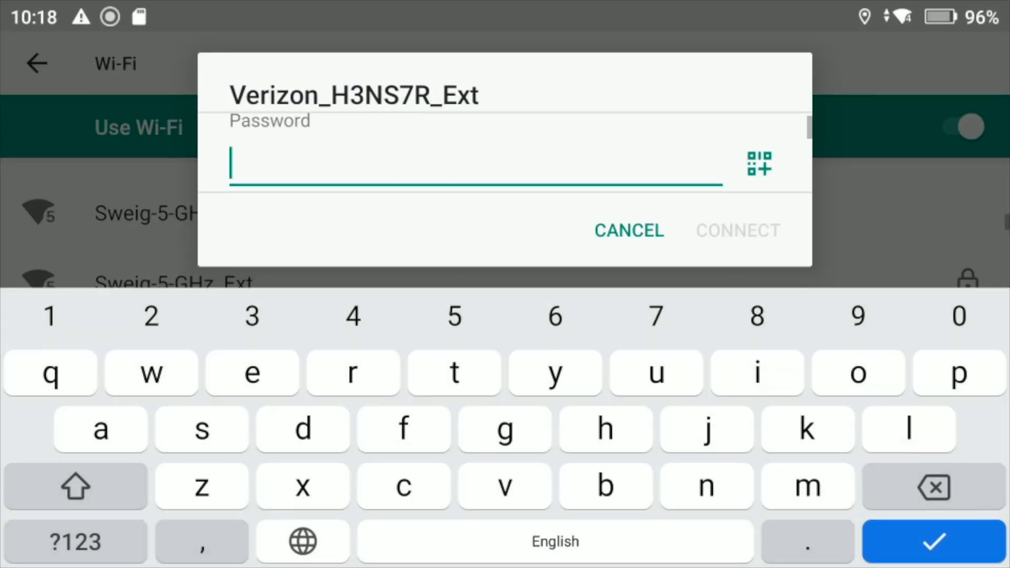
pyautogui.click(627, 231)
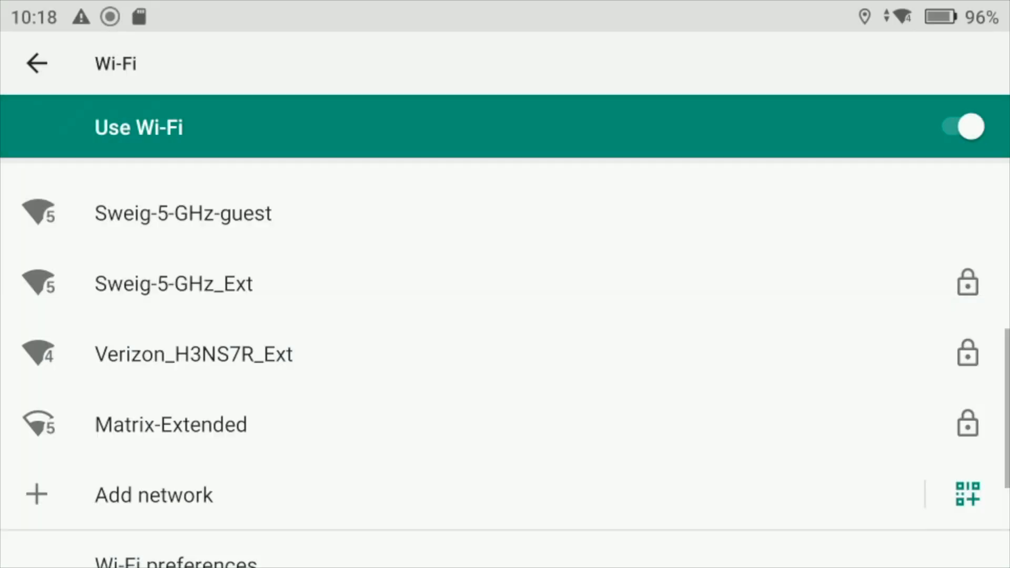